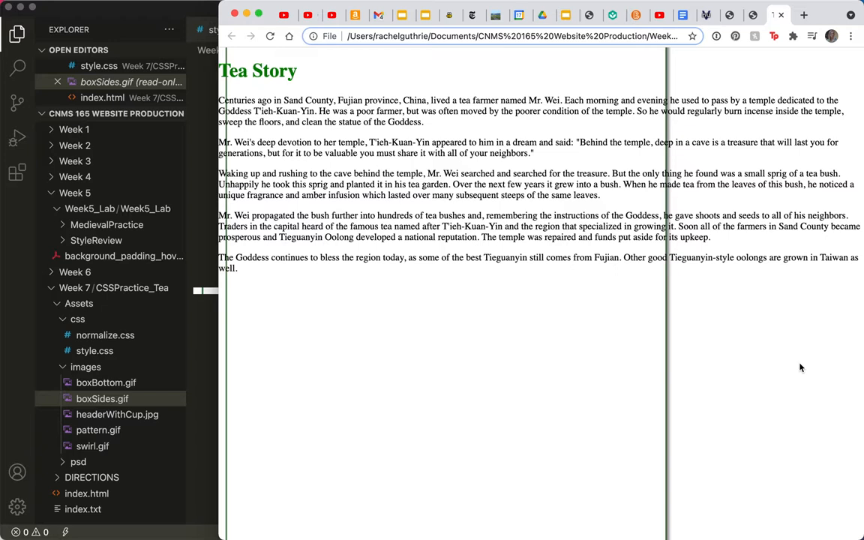
{"action": "mouse_move", "coordinate": [325, 202]}
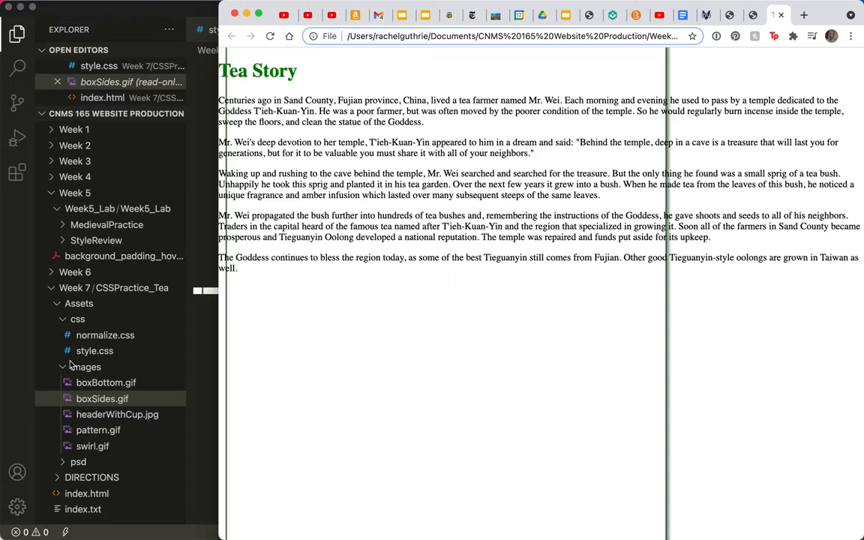
Split the body background rule so url(boxSides) repeat-y sits on its own line in style.css.
{"action": "left_click", "coordinate": [85, 367]}
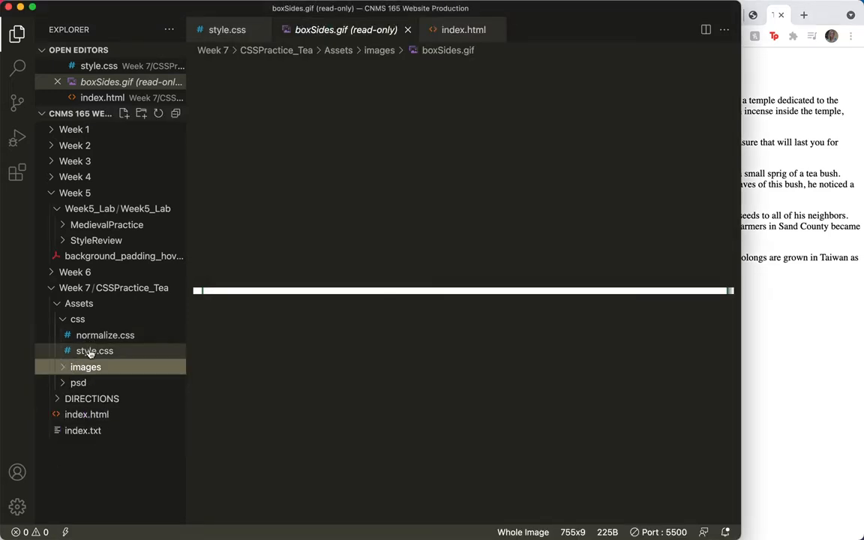
{"action": "left_click", "coordinate": [94, 351]}
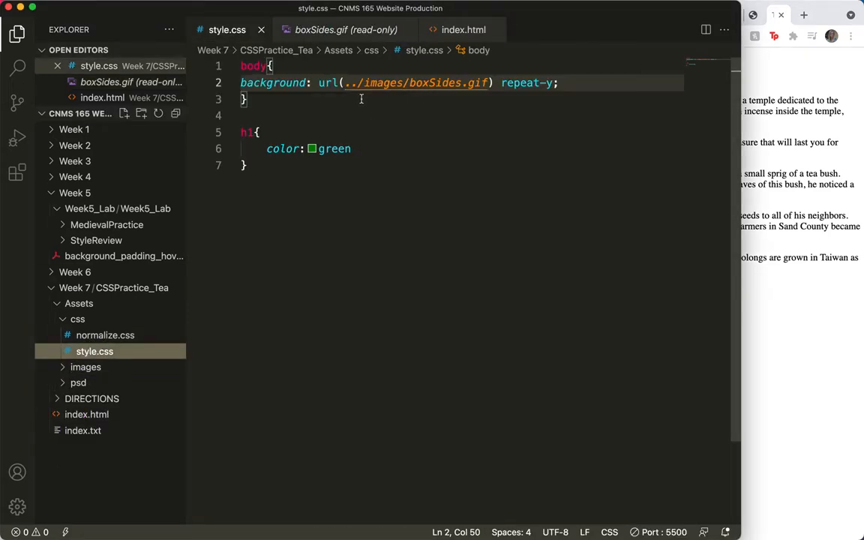
{"action": "left_click", "coordinate": [318, 82]}
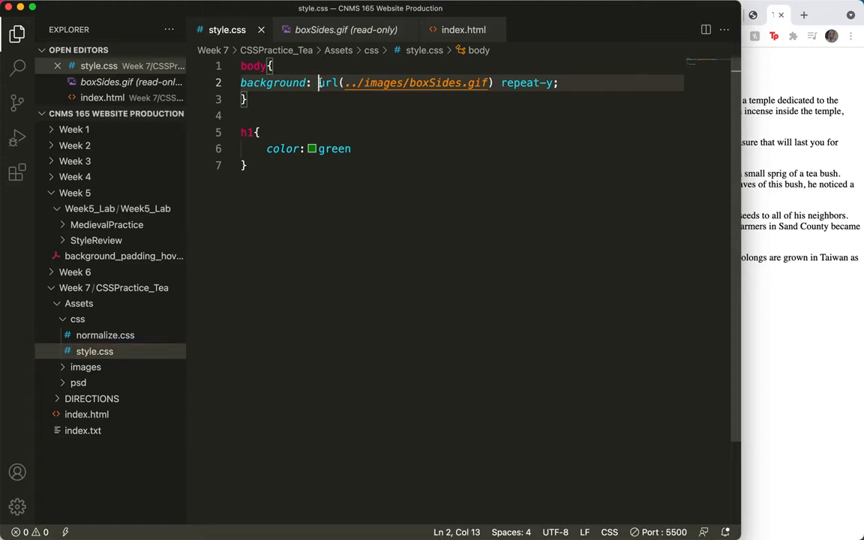
{"action": "key", "text": "Enter"}
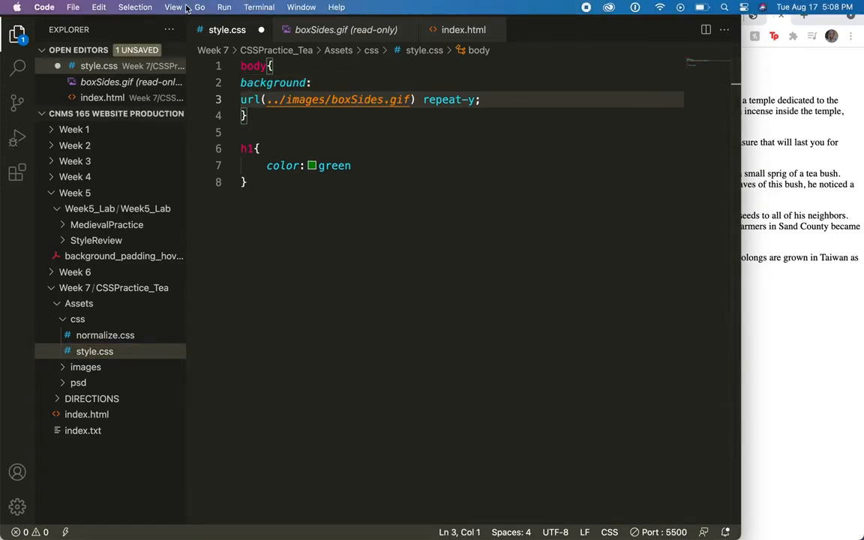
{"action": "left_click", "coordinate": [174, 6]}
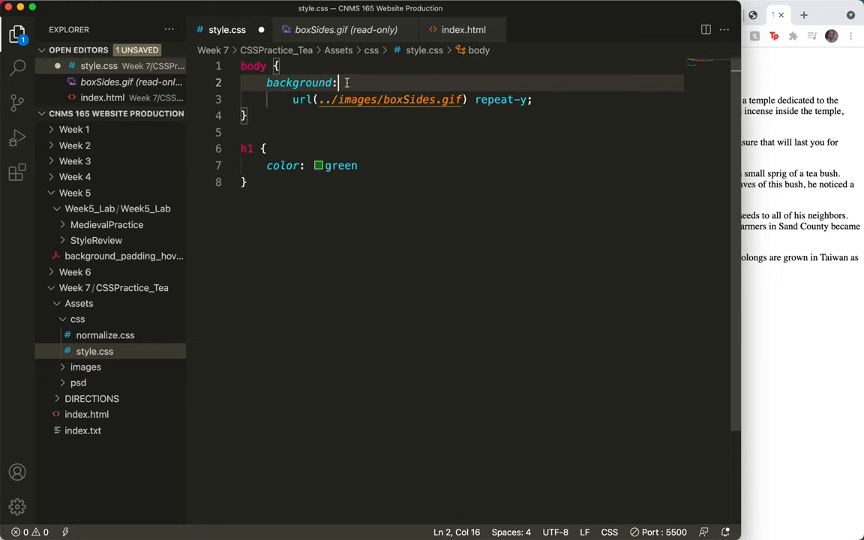
Add a url(../images/headerWithCup.jpg) no-repeat layer with trailing comma above the boxSides line.
{"action": "key", "text": "enter"}
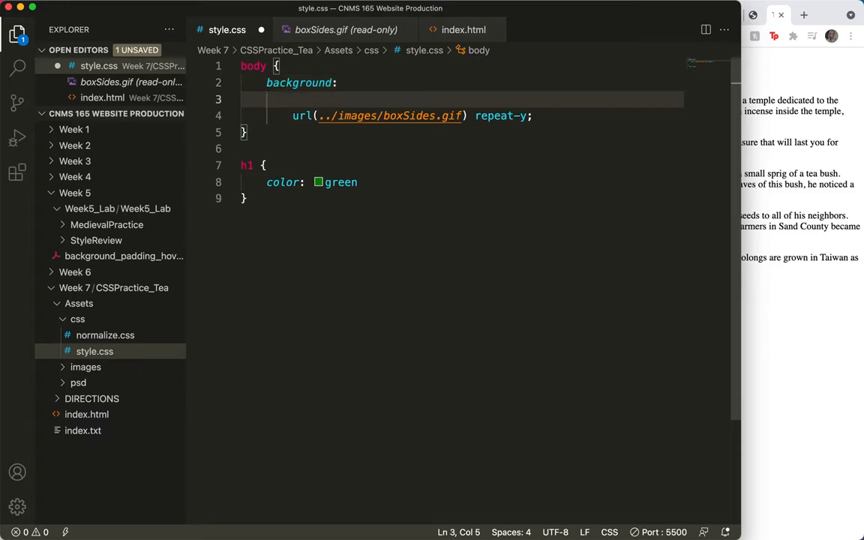
{"action": "type", "text": "url("}
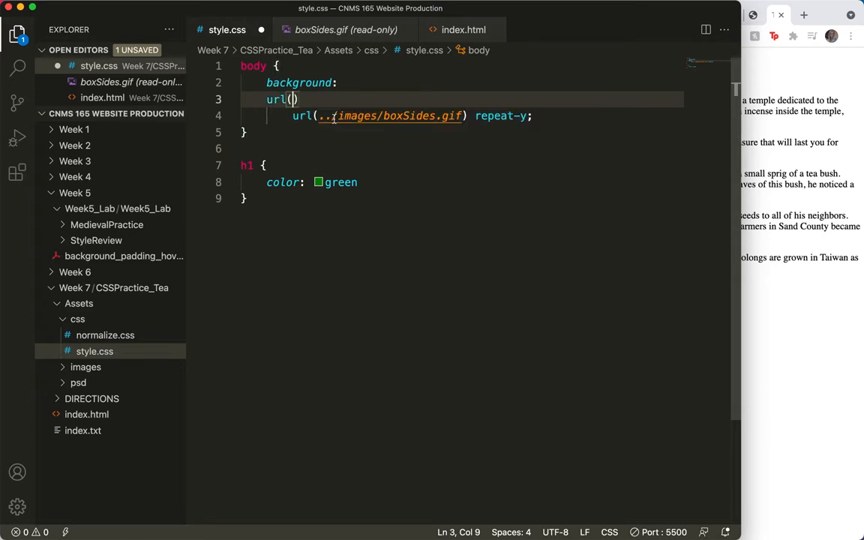
{"action": "type", "text": "../images/headerWithCup.jpg"}
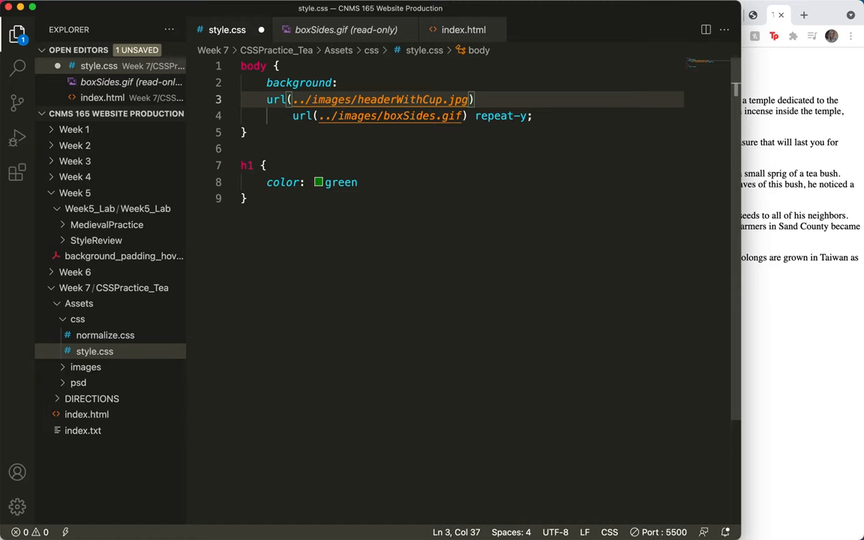
{"action": "type", "text": "no-repeat"}
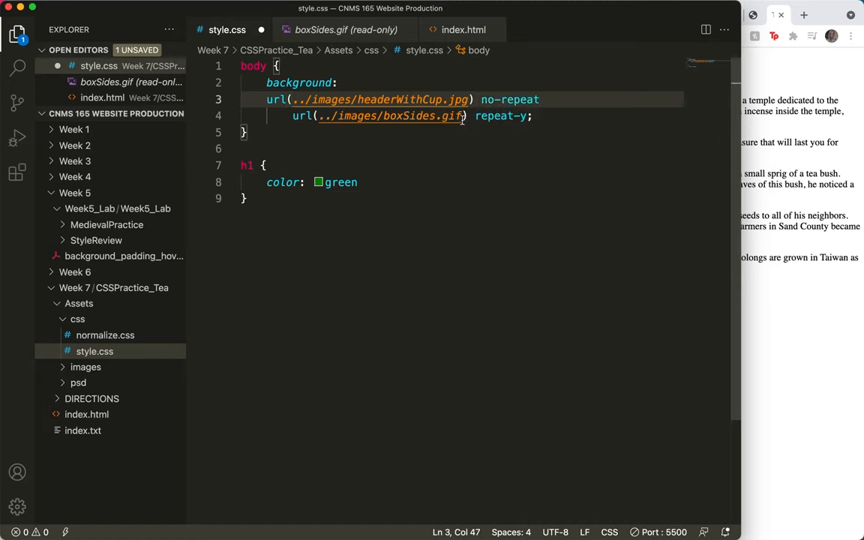
{"action": "type", "text": ","}
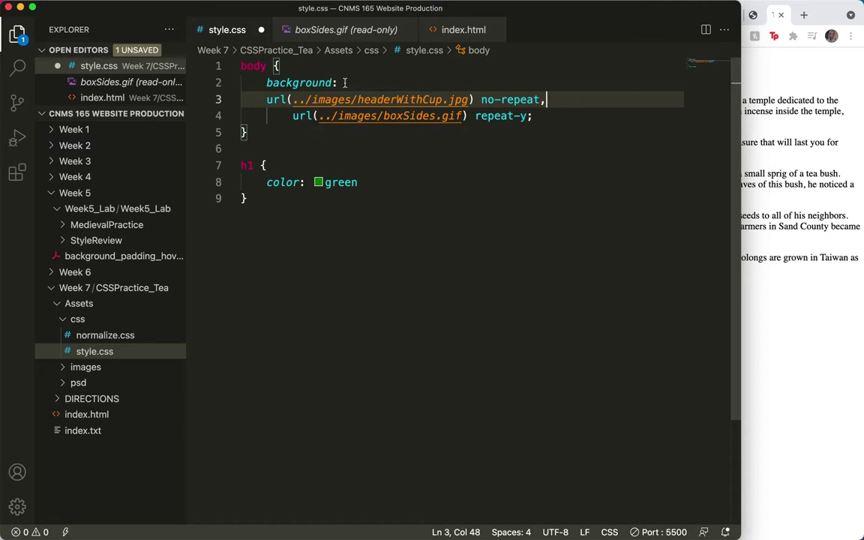
Add a url(../images/boxBottom.gif) no-repeat layer at the top of the background list.
{"action": "key", "text": "enter"}
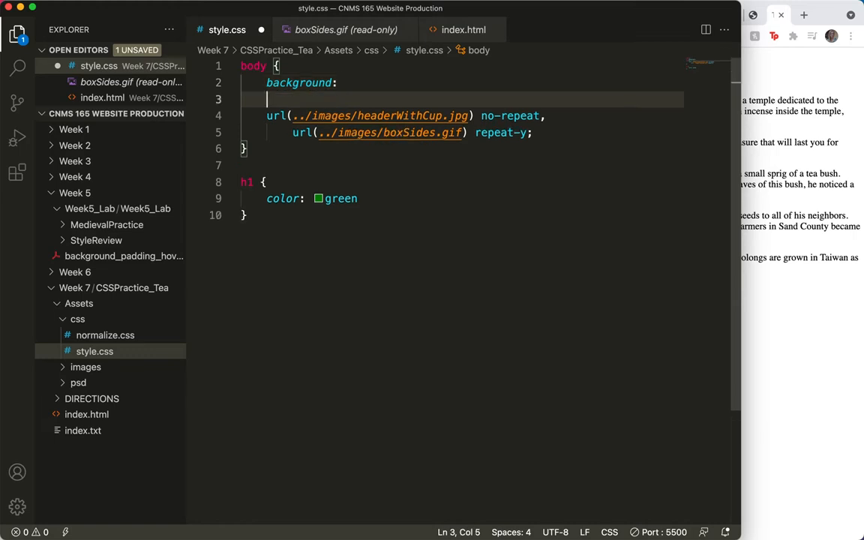
{"action": "type", "text": "url("}
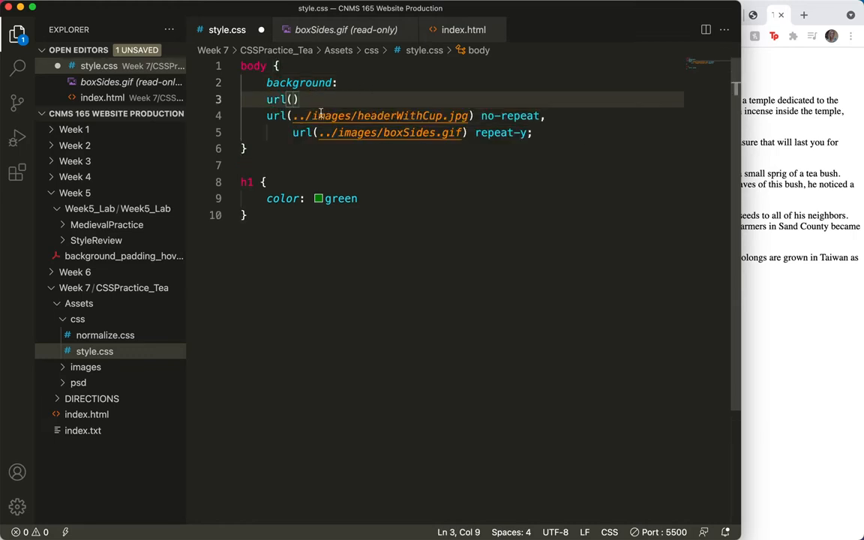
{"action": "type", "text": "../"}
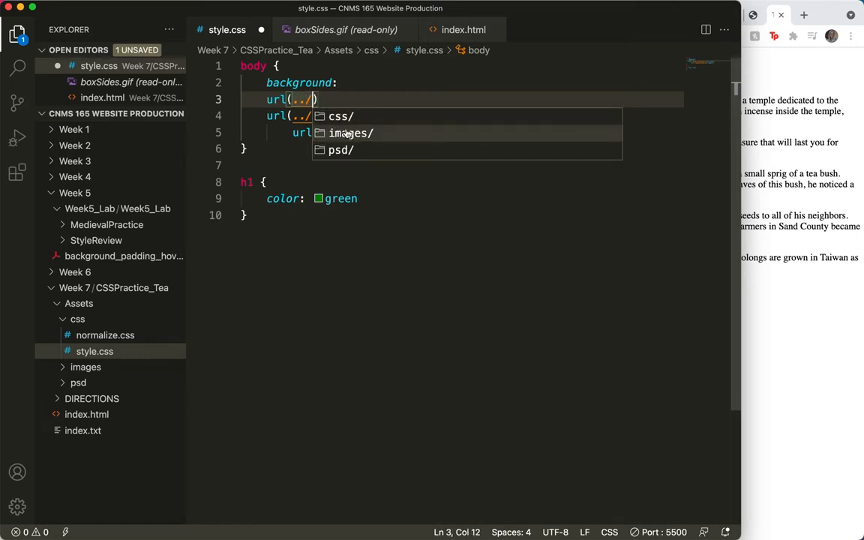
{"action": "left_click", "coordinate": [351, 132]}
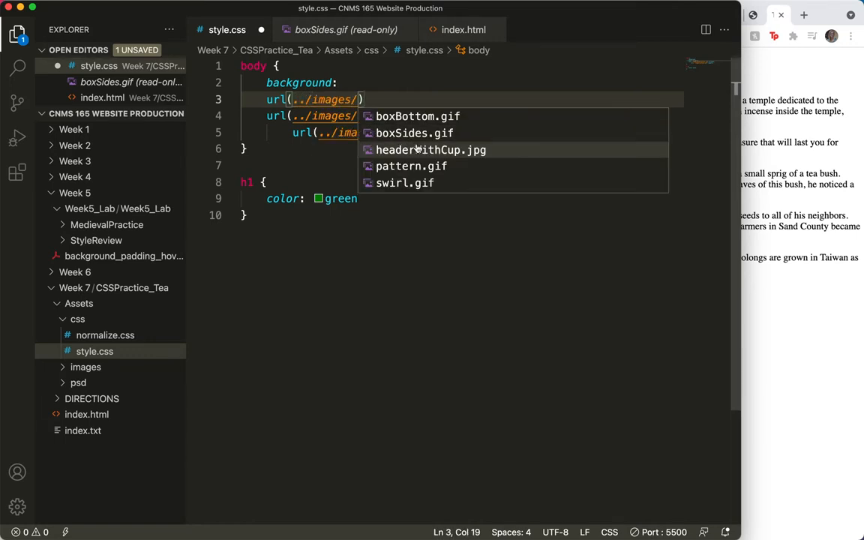
{"action": "left_click", "coordinate": [417, 117]}
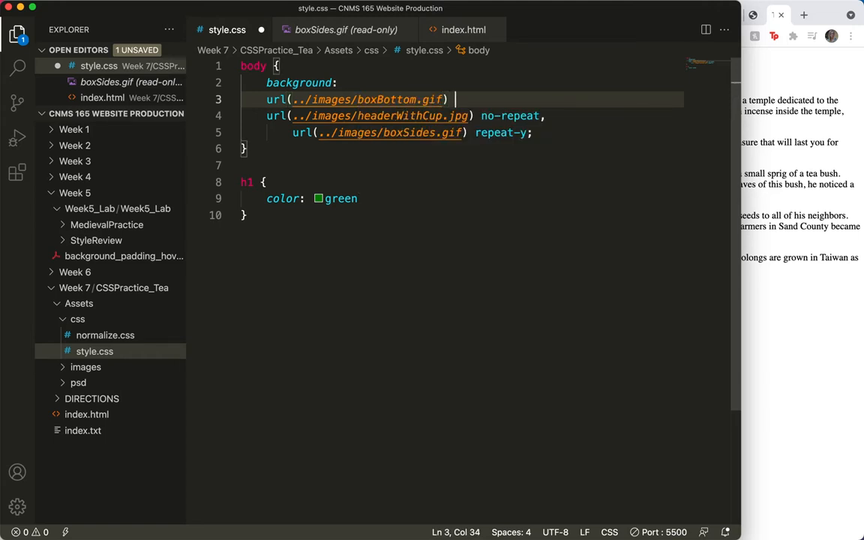
{"action": "type", "text": "n"}
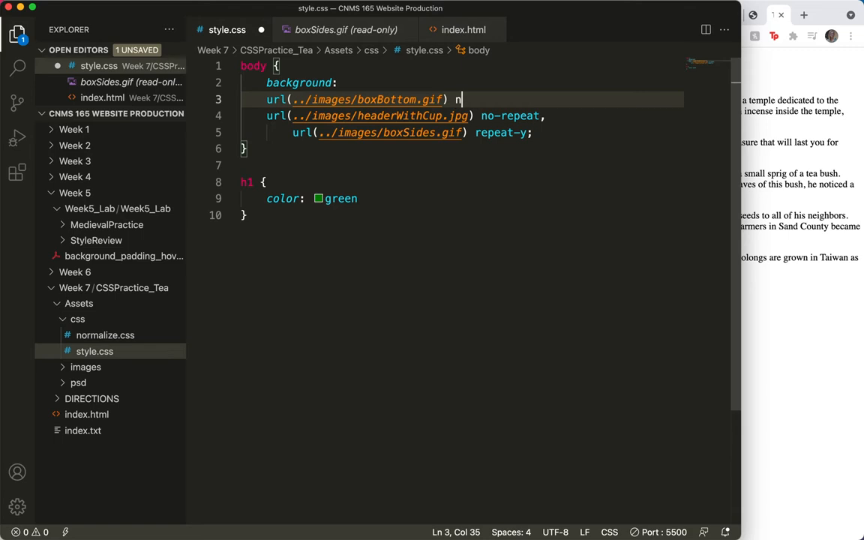
{"action": "type", "text": "o-repe"}
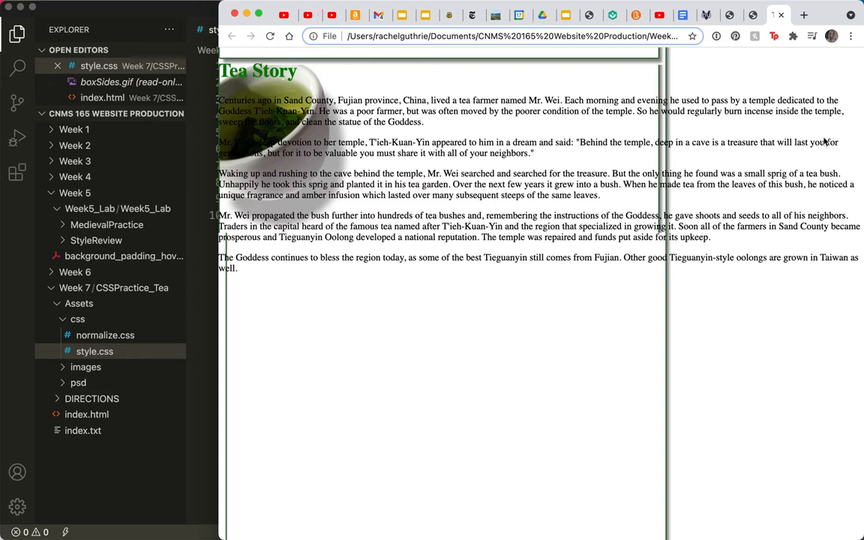
{"action": "mouse_move", "coordinate": [651, 60]}
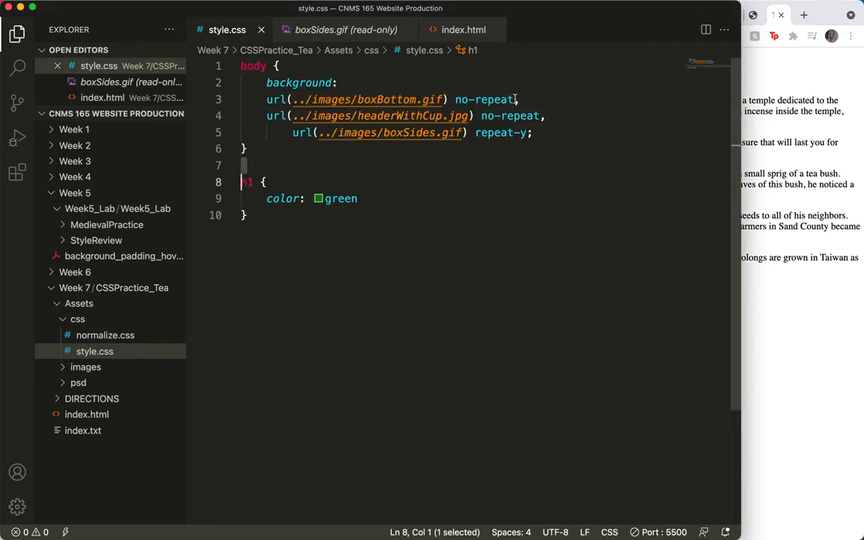
Correct the ending of the boxBottom.gif no-repeat line and return to the Tea Story preview.
{"action": "left_click", "coordinate": [516, 99]}
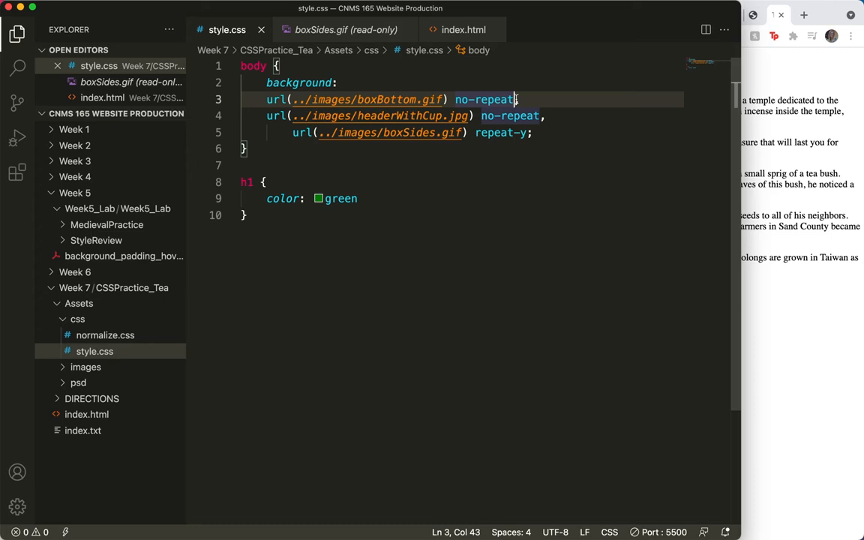
{"action": "type", "text": "l"}
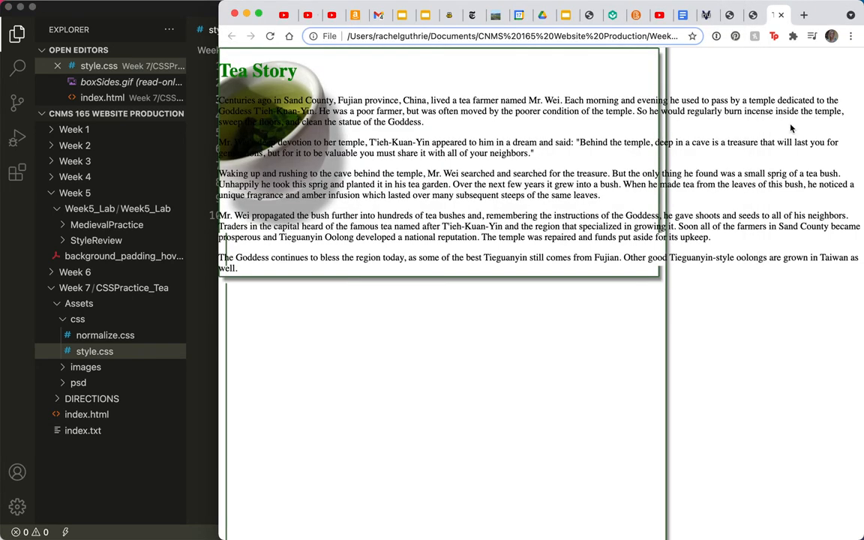
{"action": "mouse_move", "coordinate": [649, 278]}
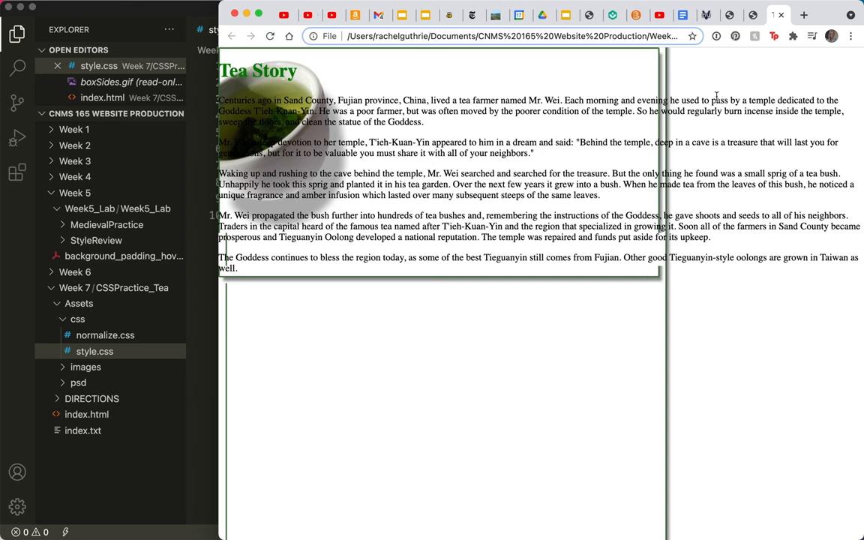
{"action": "mouse_move", "coordinate": [643, 309]}
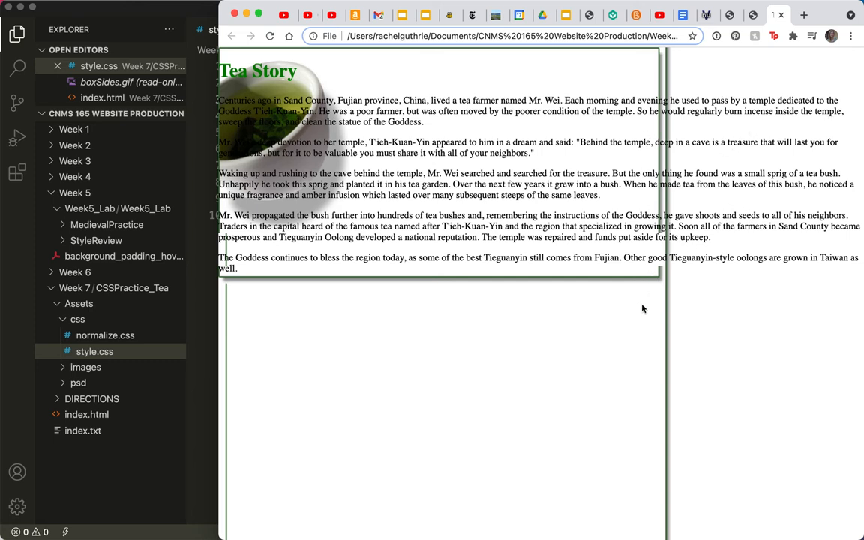
{"action": "mouse_move", "coordinate": [642, 171]}
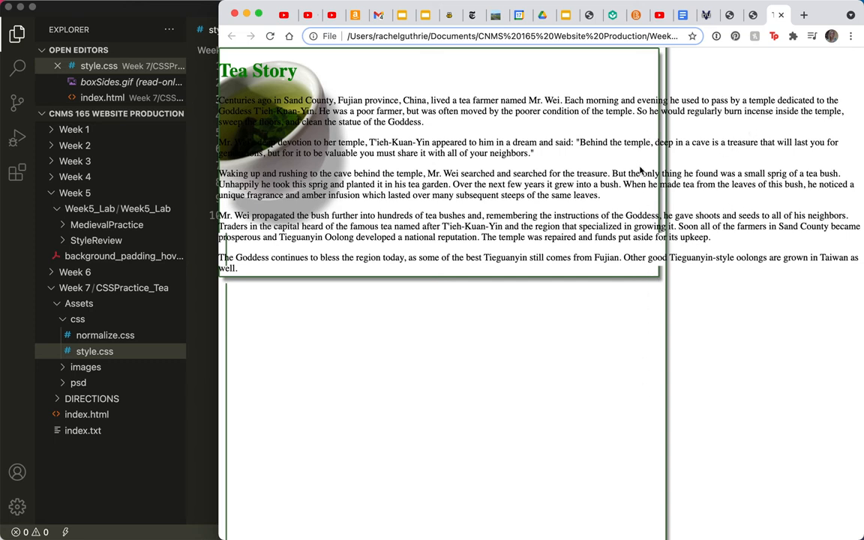